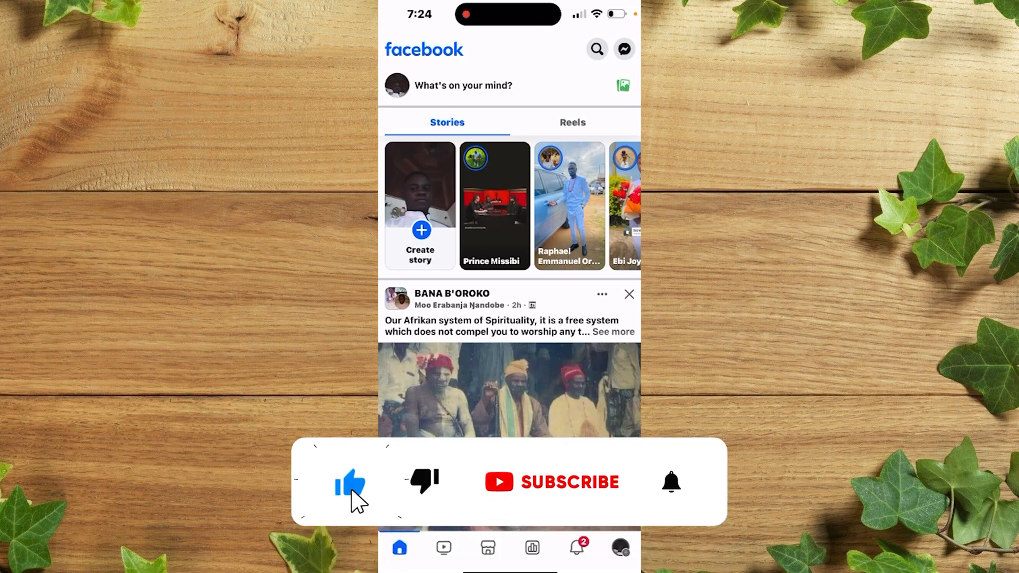
# Open Facebook search and ask Meta AI 'how is the weather today'
pyautogui.click(551, 481)
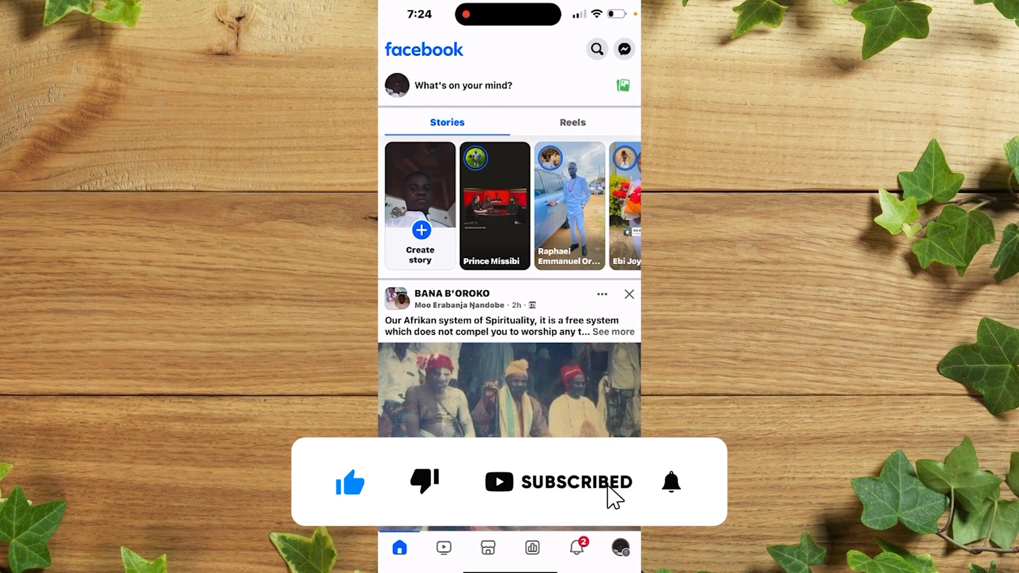
pyautogui.click(671, 483)
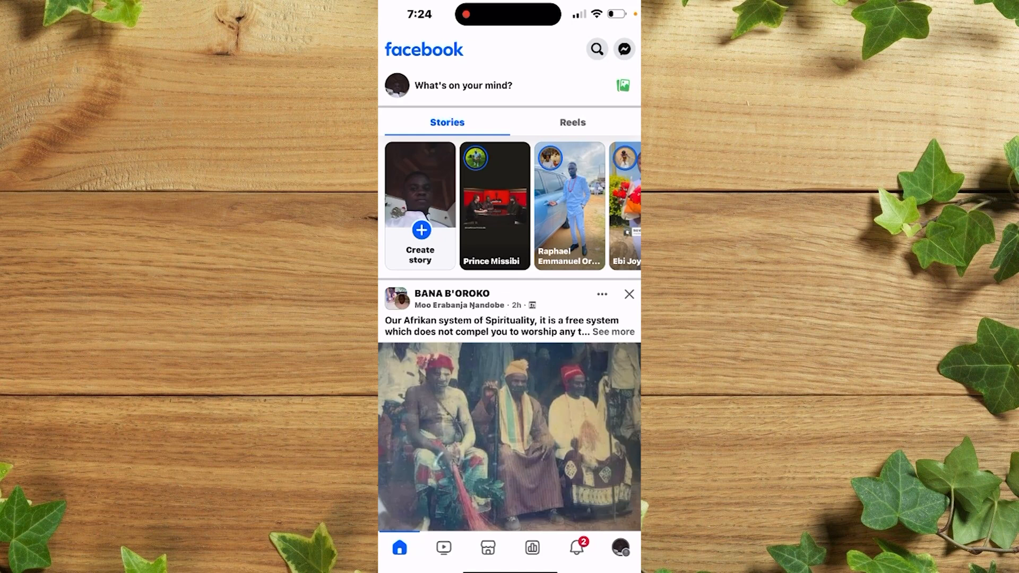
pyautogui.click(595, 49)
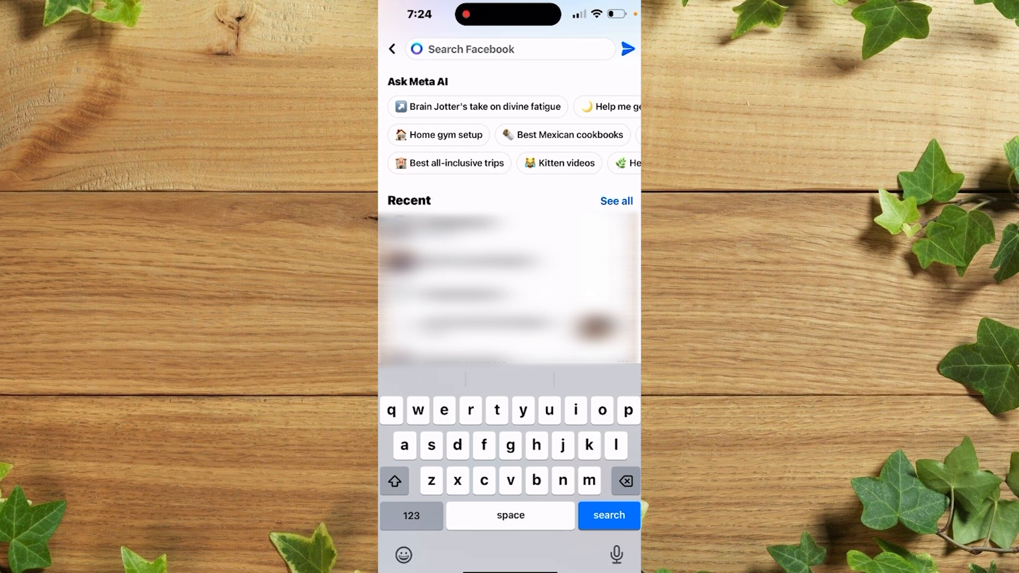
pyautogui.write('ho')
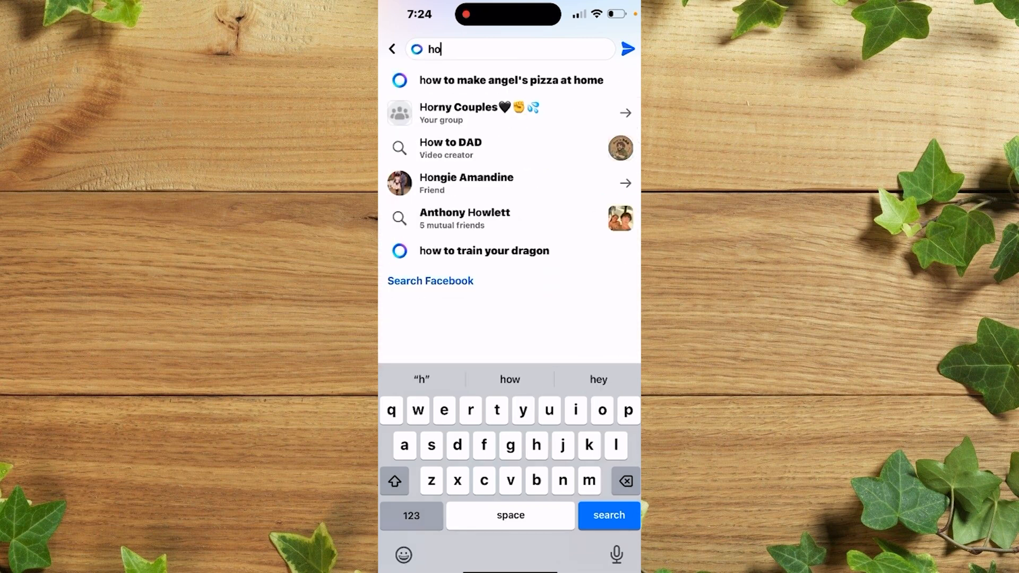
pyautogui.write('w is')
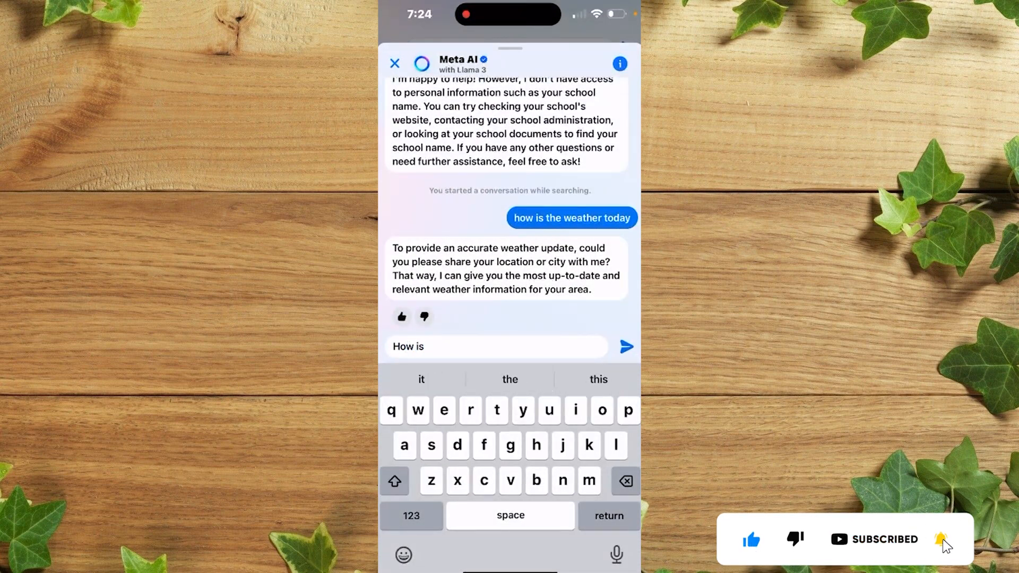
# Compose the Meta AI question 'How is my school going' using keyboard suggestions
pyautogui.write('my')
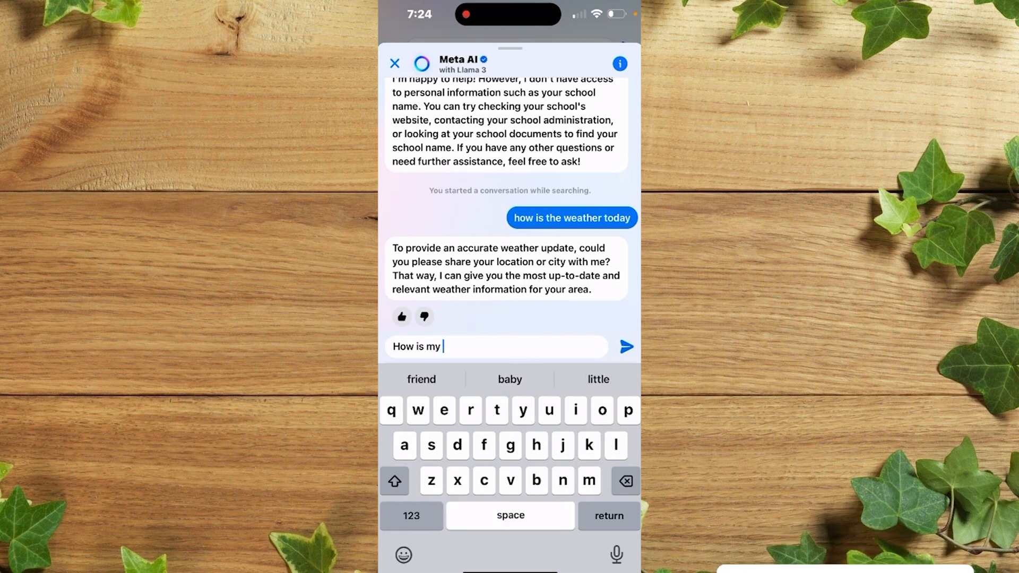
pyautogui.write('school')
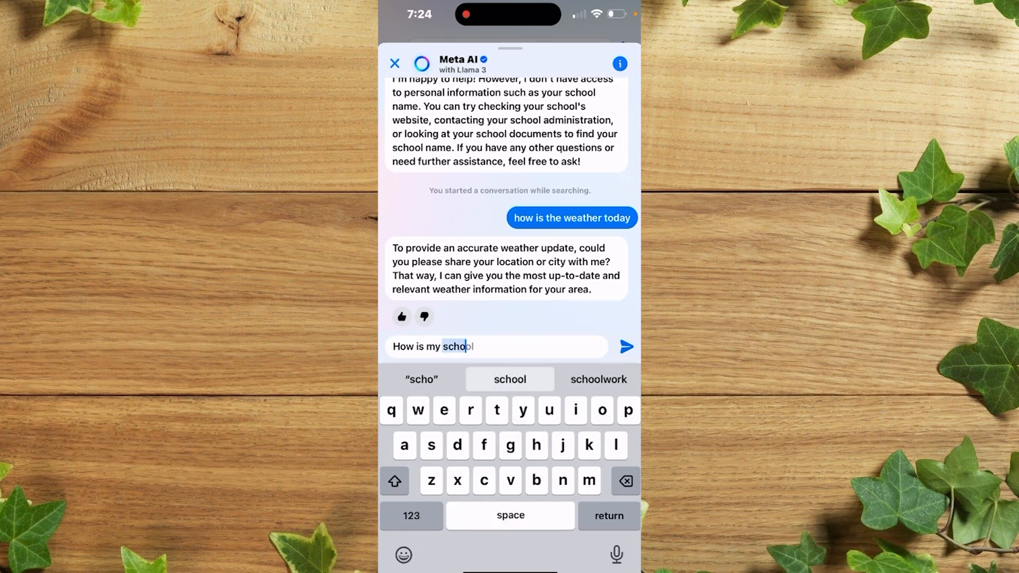
pyautogui.click(510, 379)
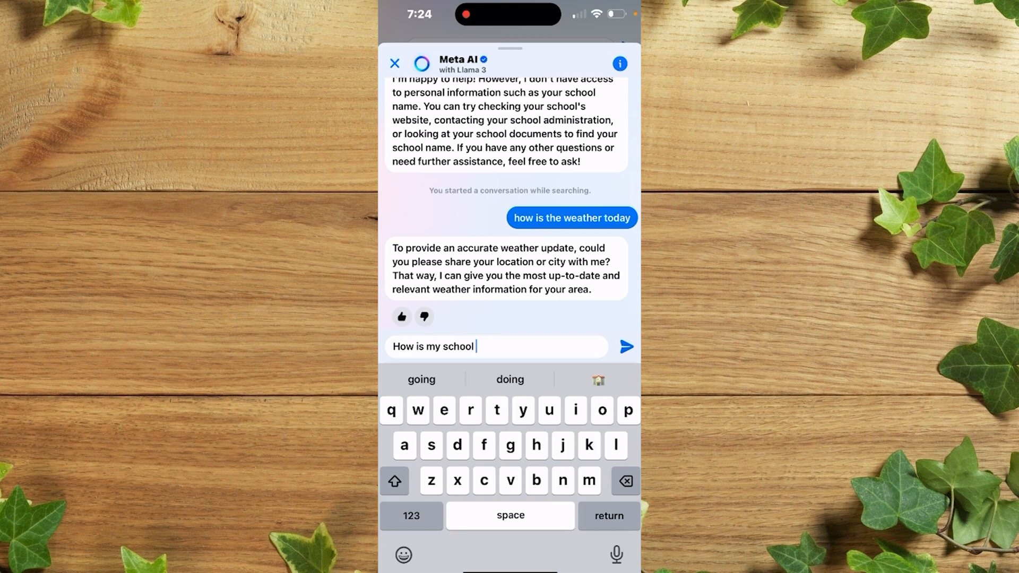
pyautogui.click(421, 380)
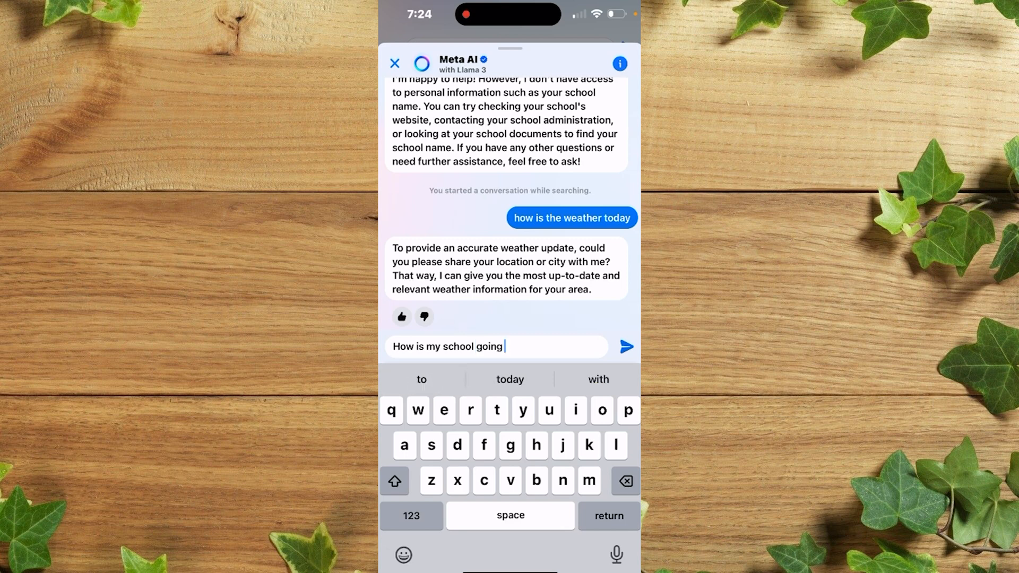
pyautogui.click(626, 346)
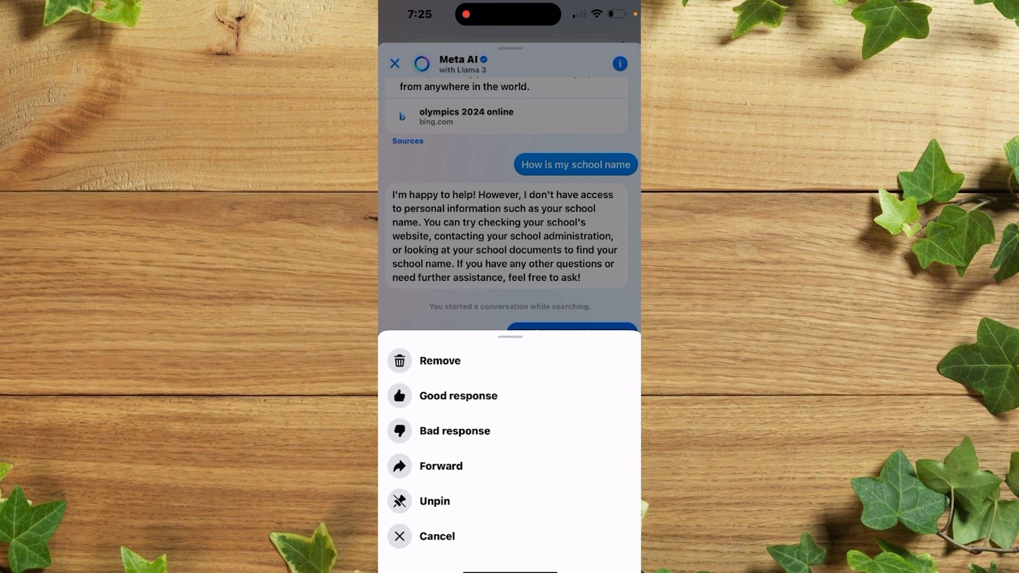
pyautogui.click(440, 467)
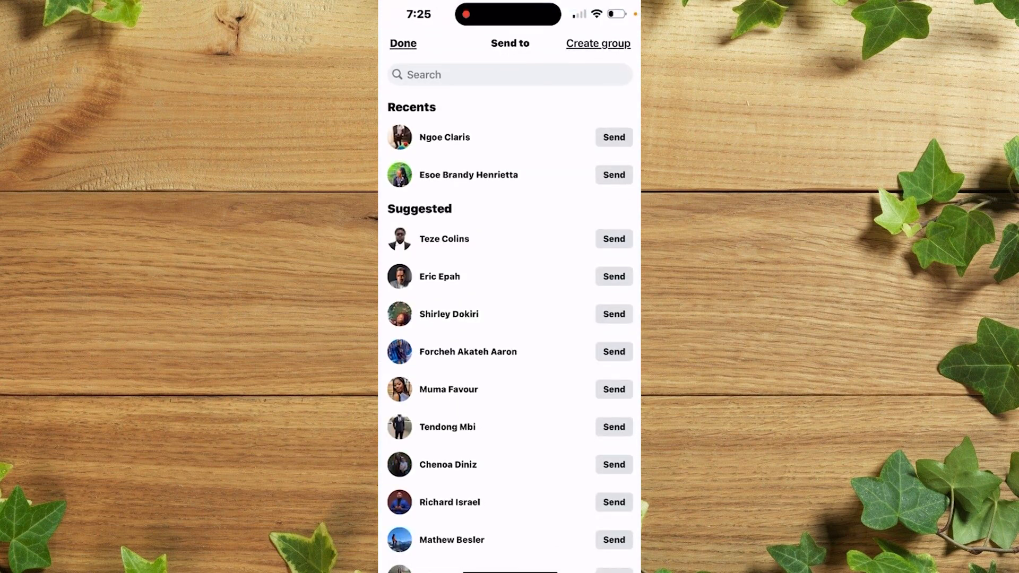
pyautogui.click(612, 239)
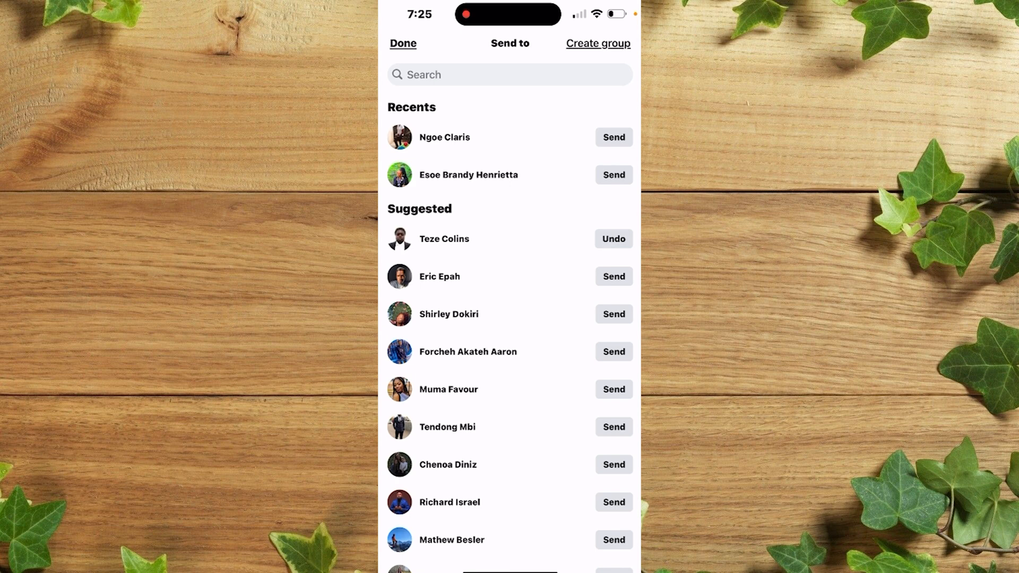
pyautogui.click(613, 238)
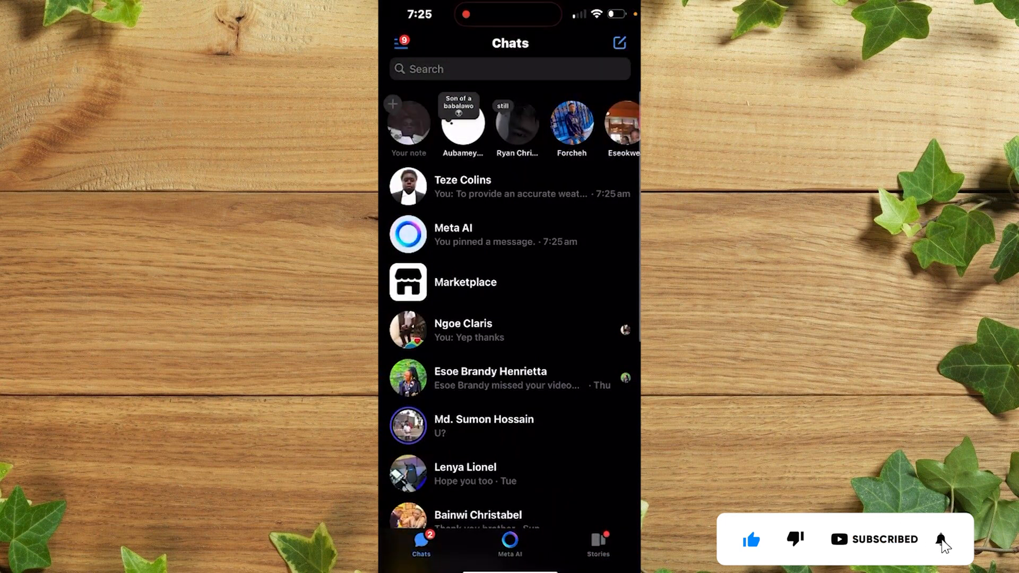
# Open the Meta AI conversation from the Messenger Chats list
pyautogui.click(463, 186)
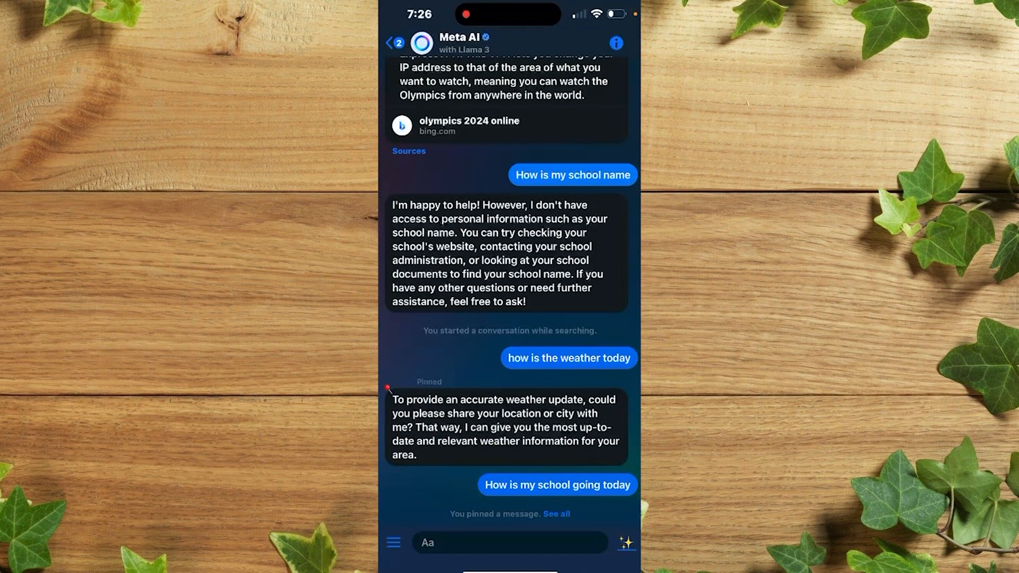
# Bring up reactions and the forward, unpin and remove actions for the pinned weather reply
pyautogui.click(507, 427)
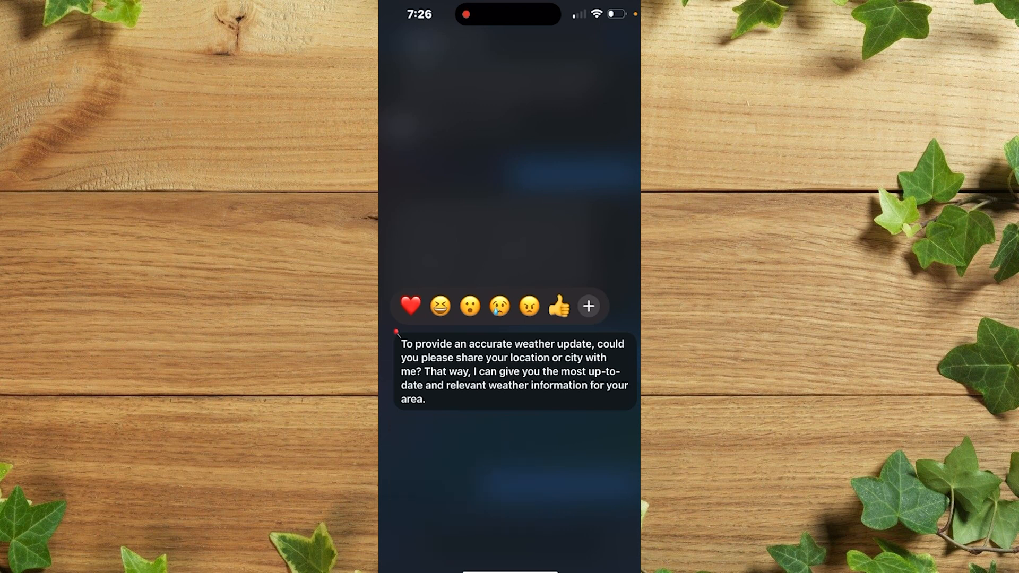
pyautogui.click(513, 371)
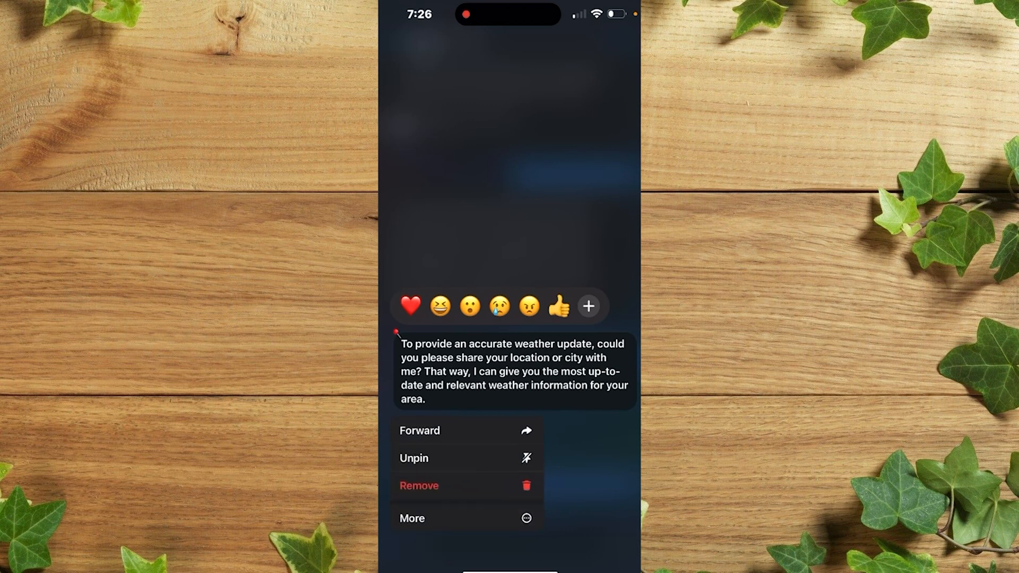